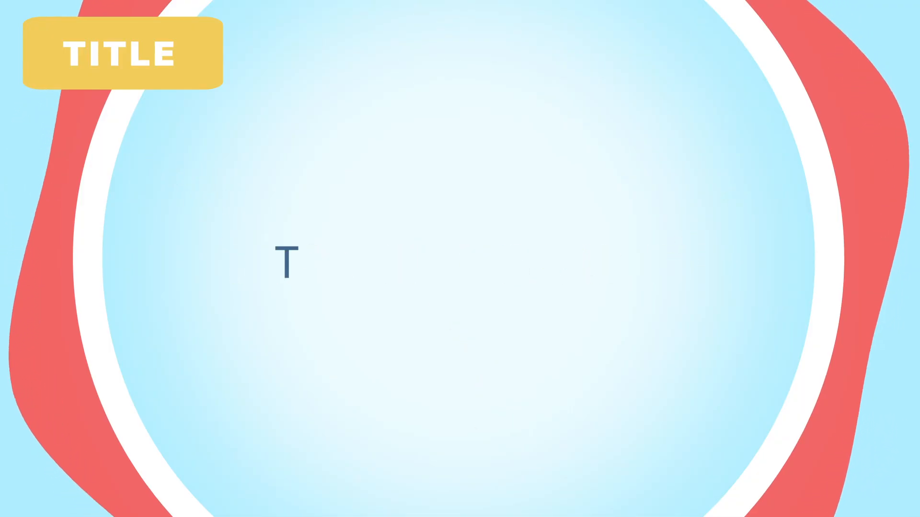
{"action": "type", "text": "he core message."}
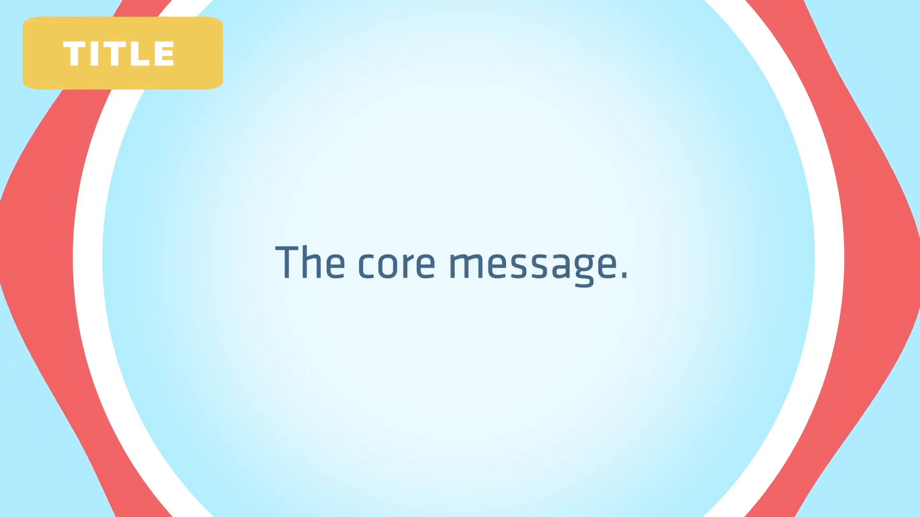